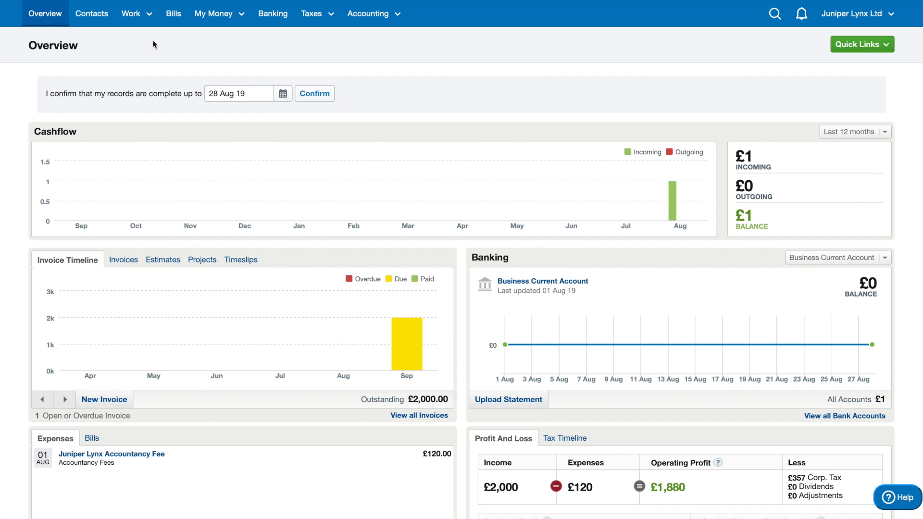
Step: Open the Work menu from the Overview navigation bar
left_click(131, 14)
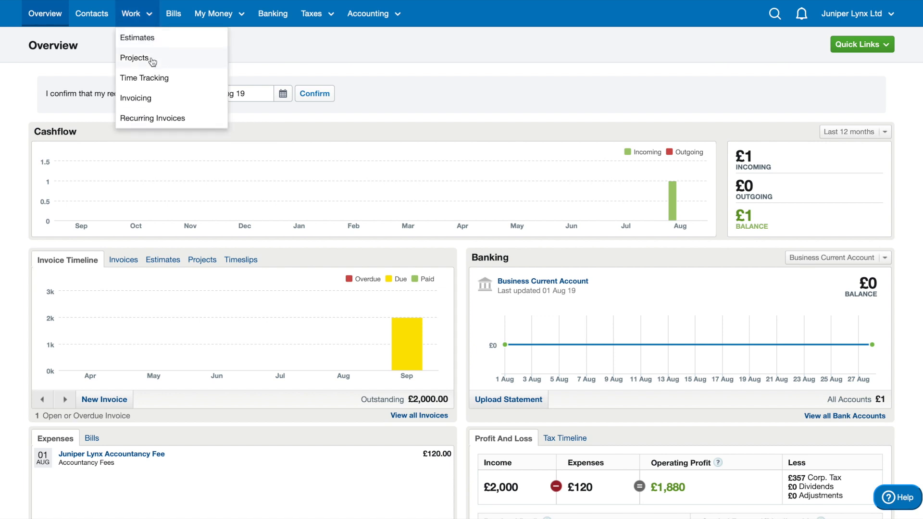
mouse_move(165, 38)
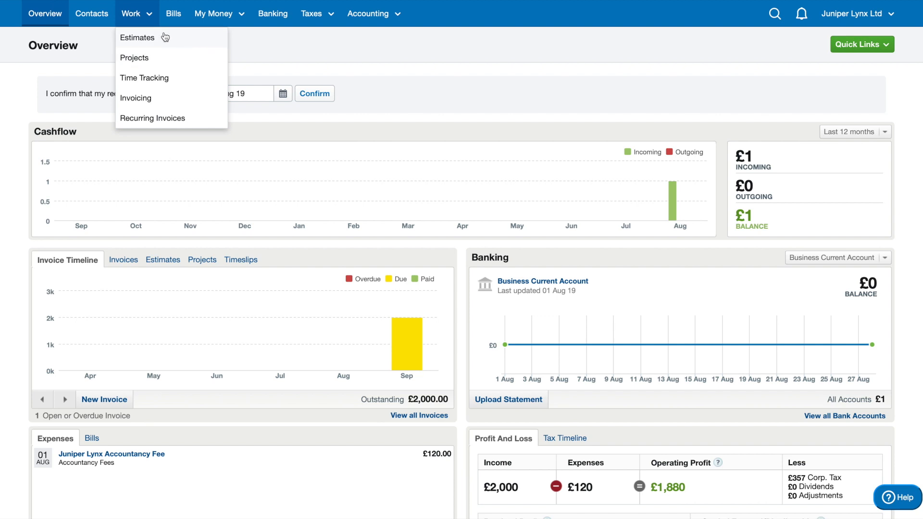
mouse_move(184, 100)
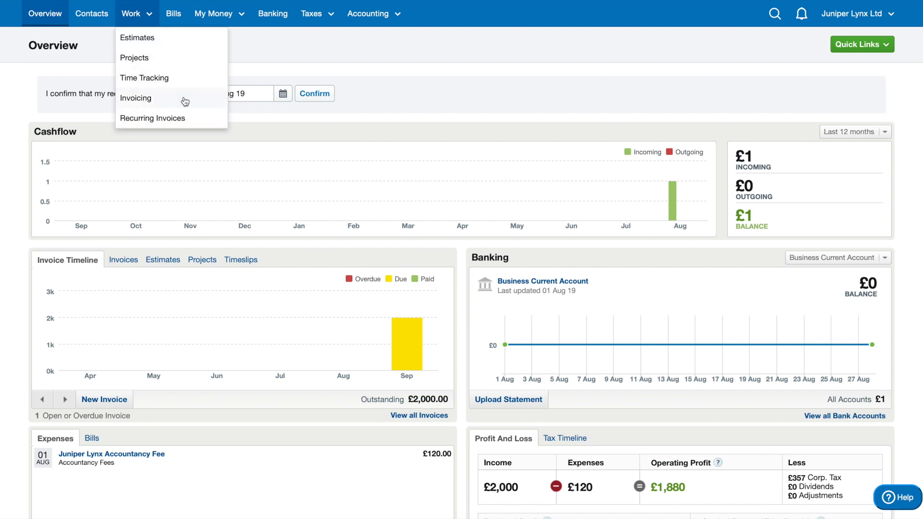
mouse_move(142, 46)
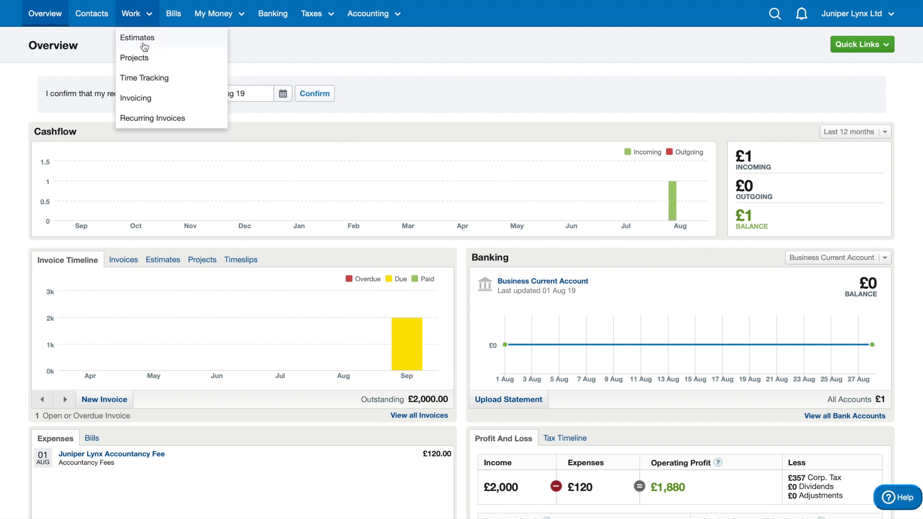
mouse_move(148, 39)
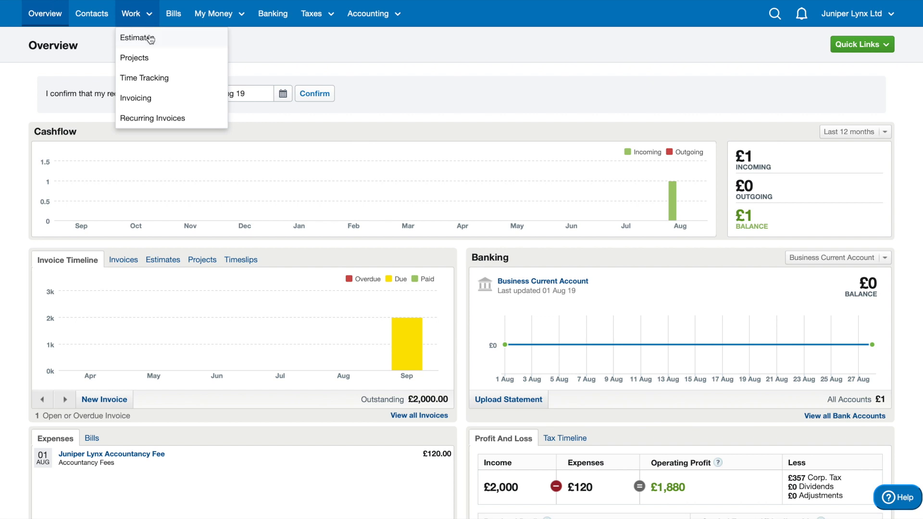
Step: Go to Work > Estimates and view the empty Estimates introduction page
left_click(136, 38)
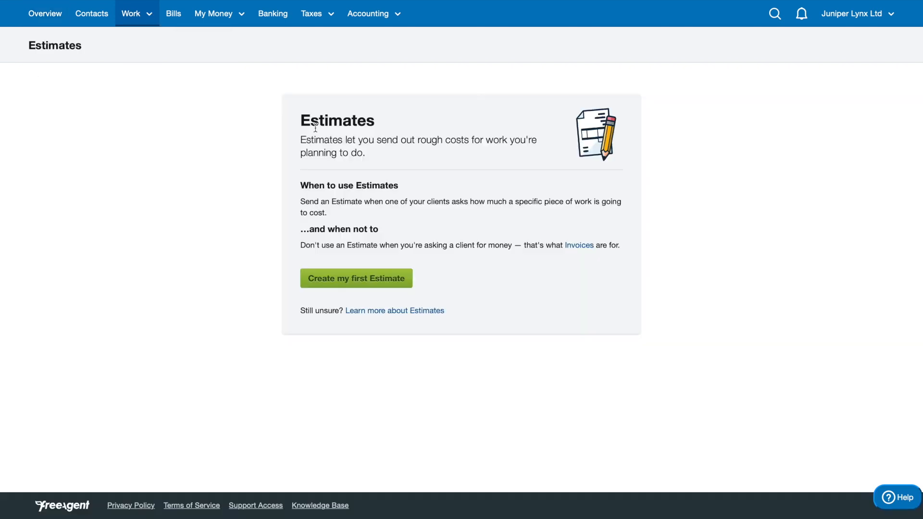
mouse_move(312, 136)
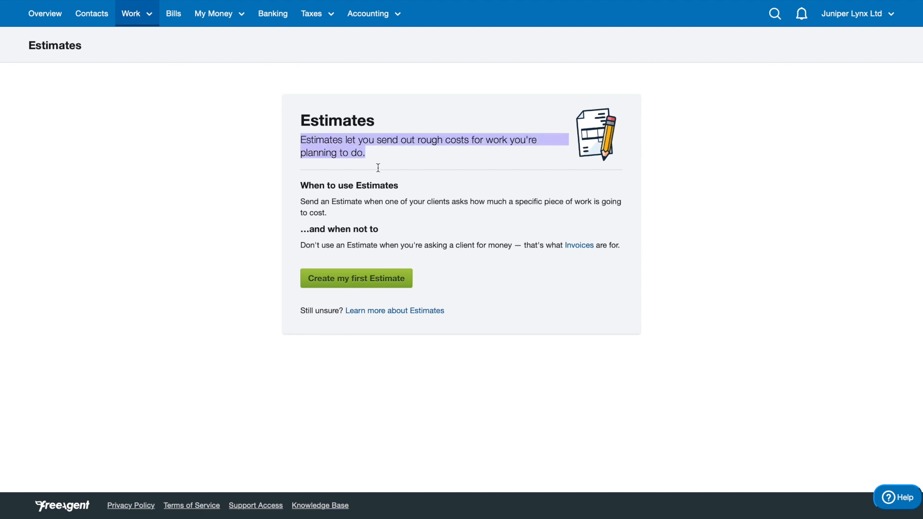
left_click(398, 268)
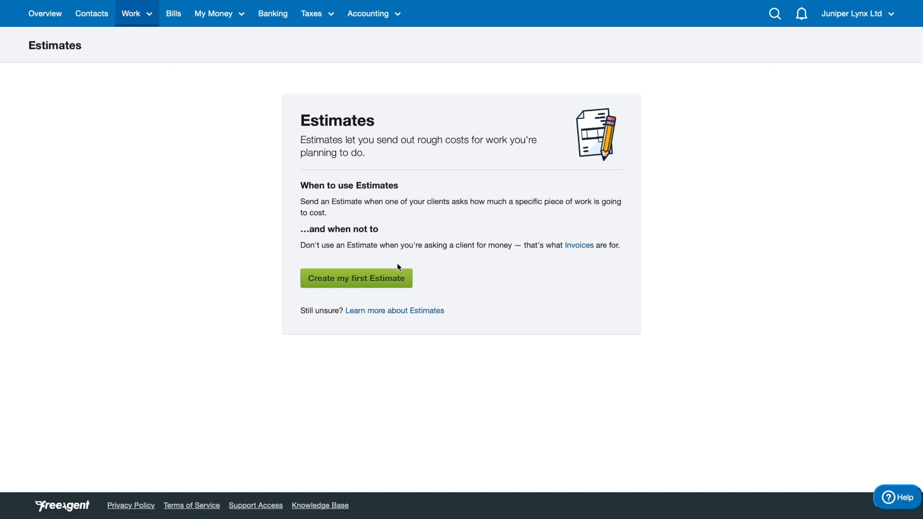
Step: Create draft Estimate 001 for Apple, dated 28 August 2019, in Pounds Sterling
left_click(356, 277)
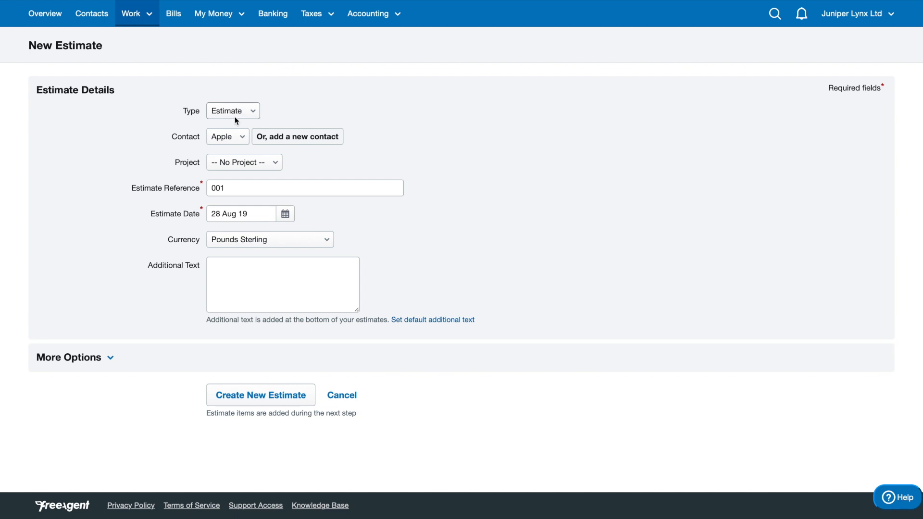
left_click(244, 162)
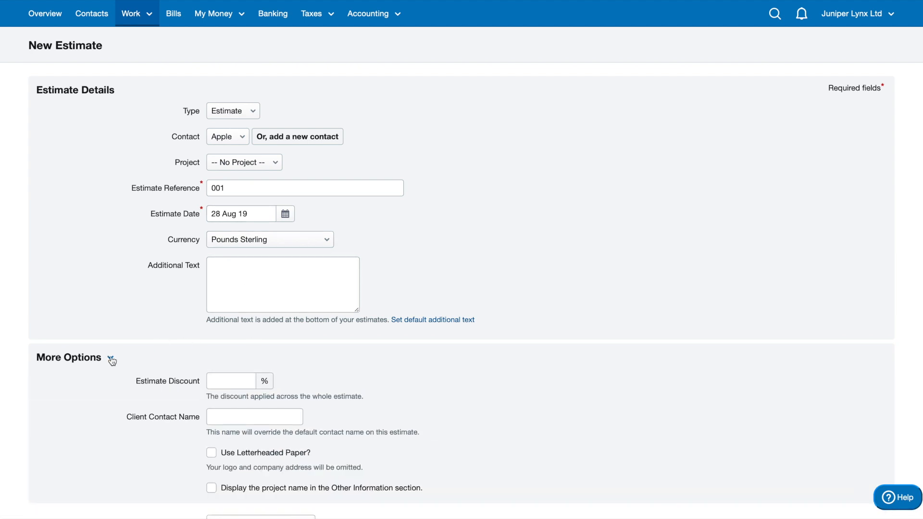
scroll("down", 3)
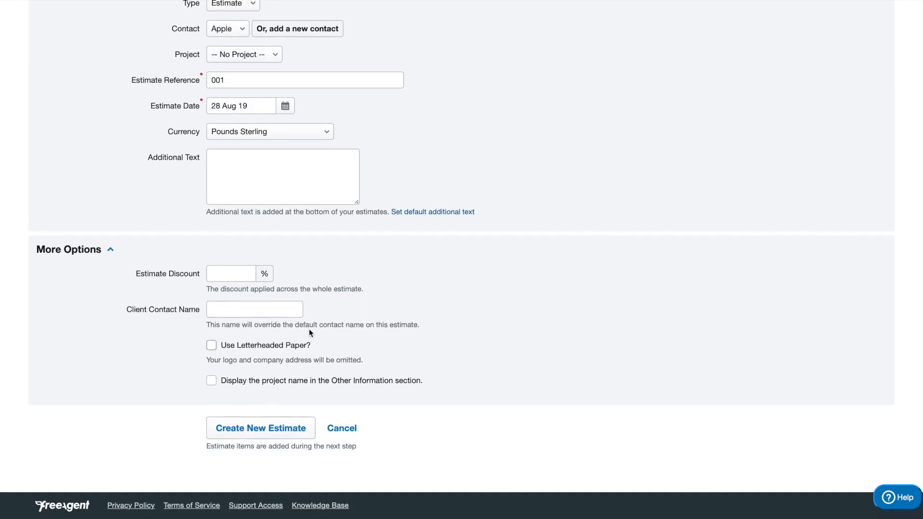
mouse_move(283, 435)
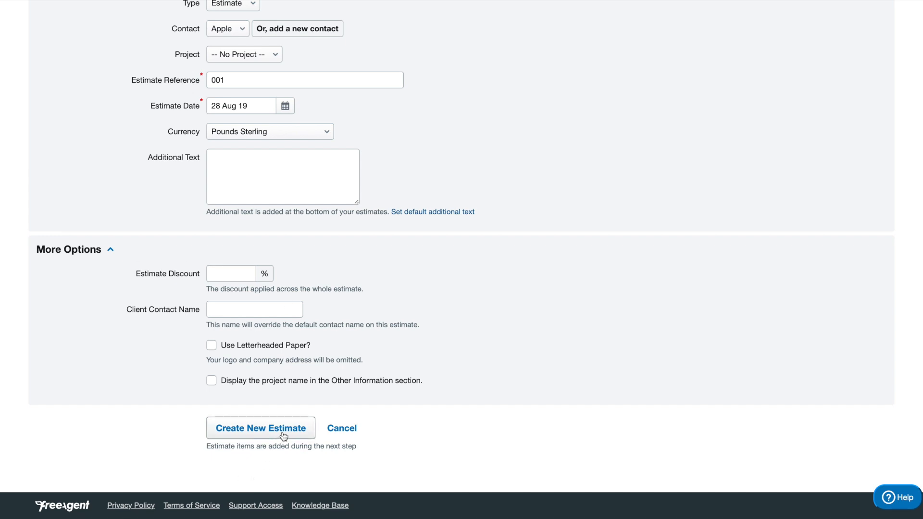
left_click(261, 428)
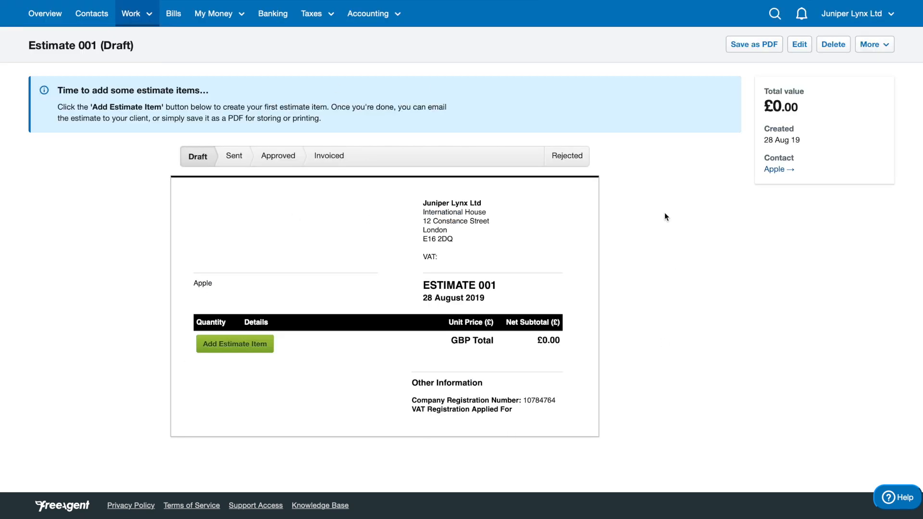
double_click(459, 285)
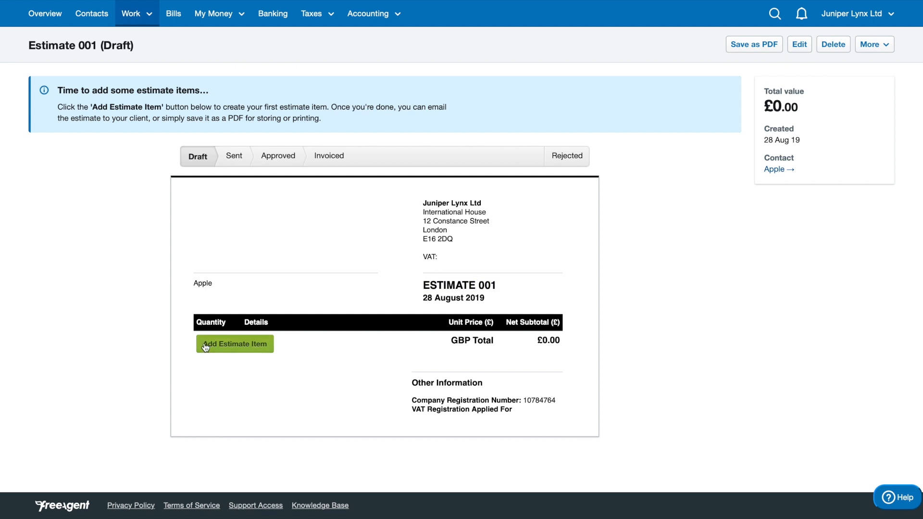
Step: Add a Software Debugging item of 5 hours at £50.00, totalling £250.00
left_click(234, 344)
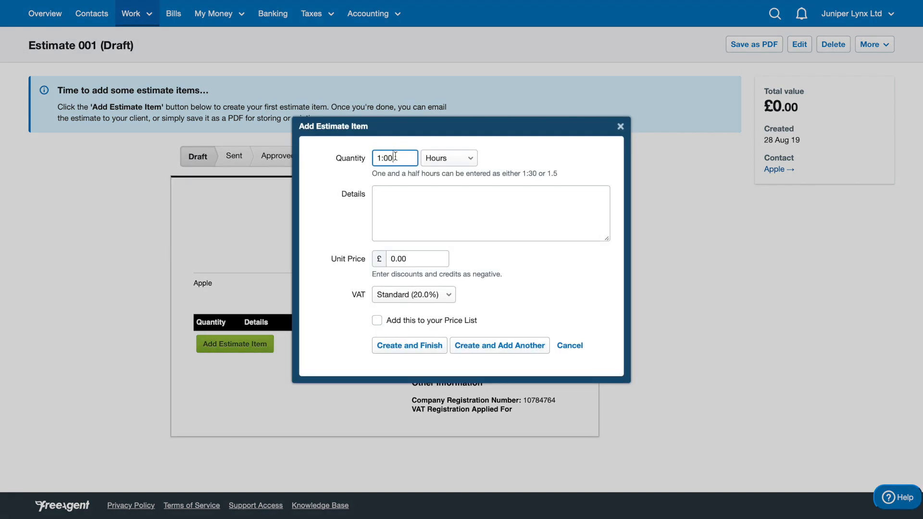
left_click(449, 158)
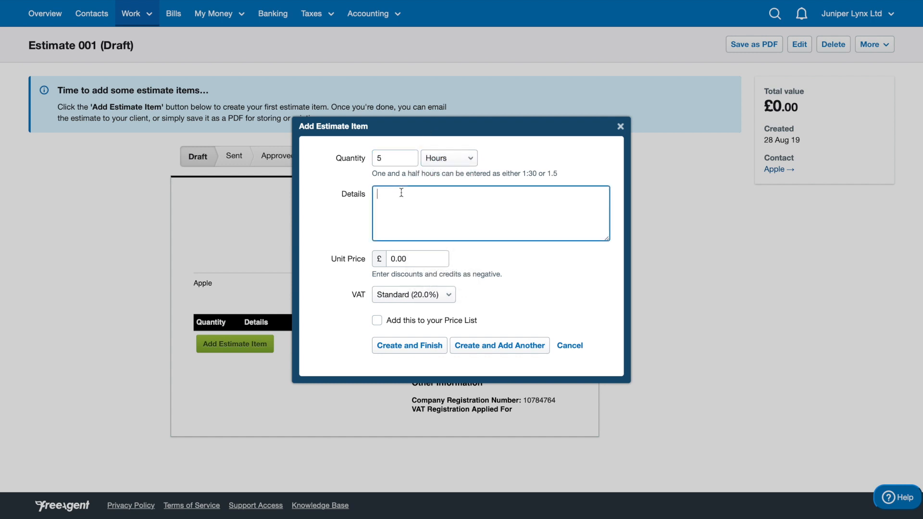
type("Software Debugging")
left_click(418, 258)
type("50")
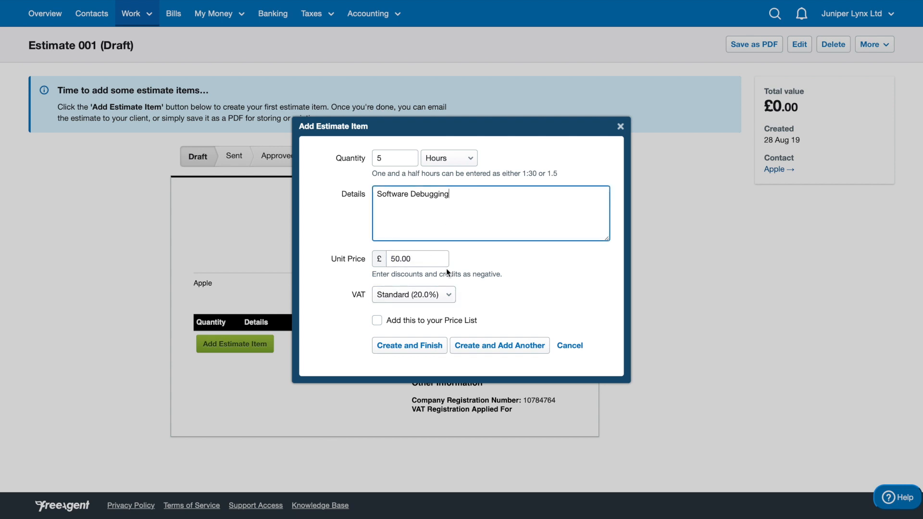
left_click(413, 294)
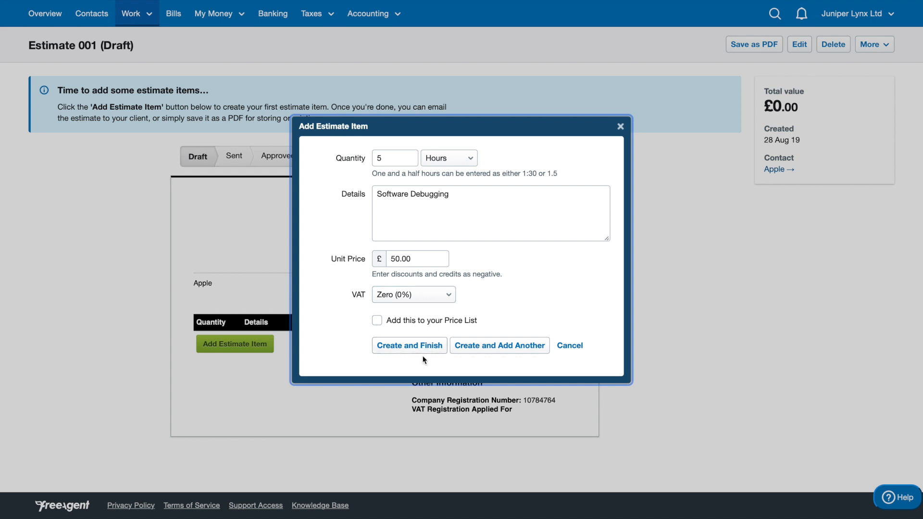
left_click(409, 346)
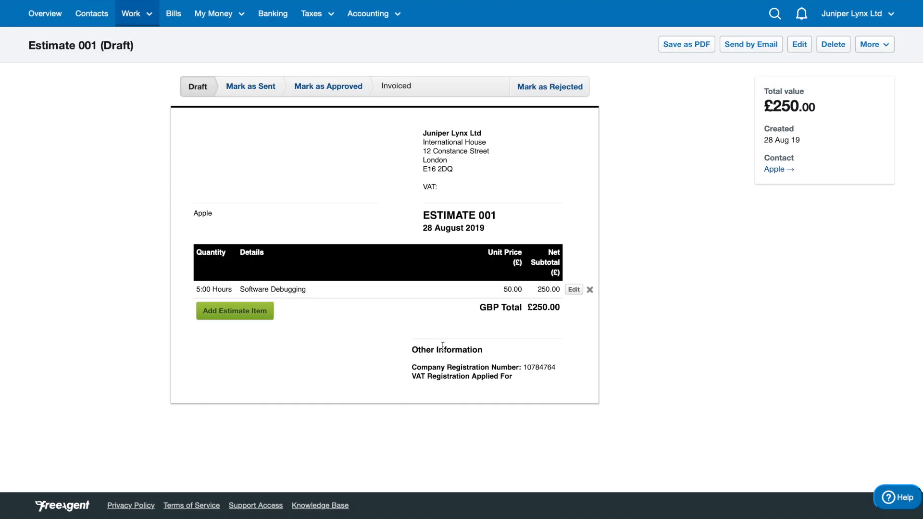
mouse_move(734, 80)
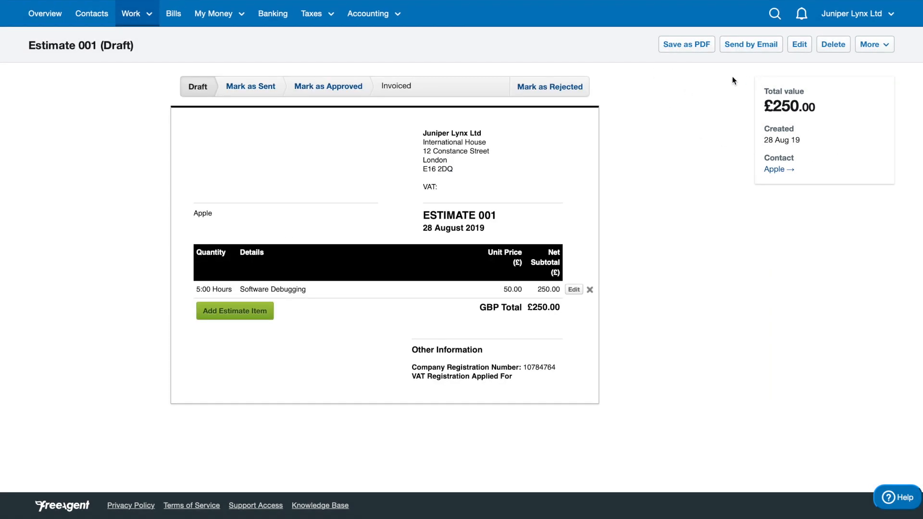
mouse_move(750, 58)
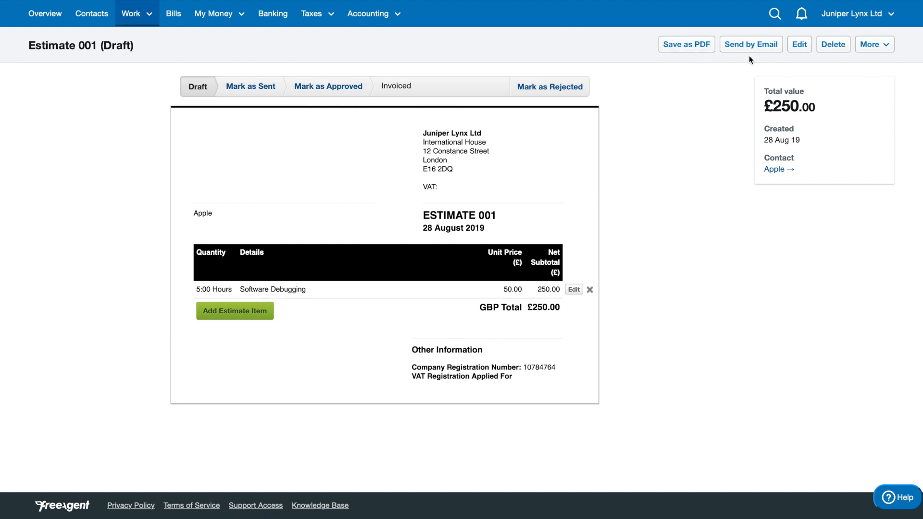
mouse_move(674, 44)
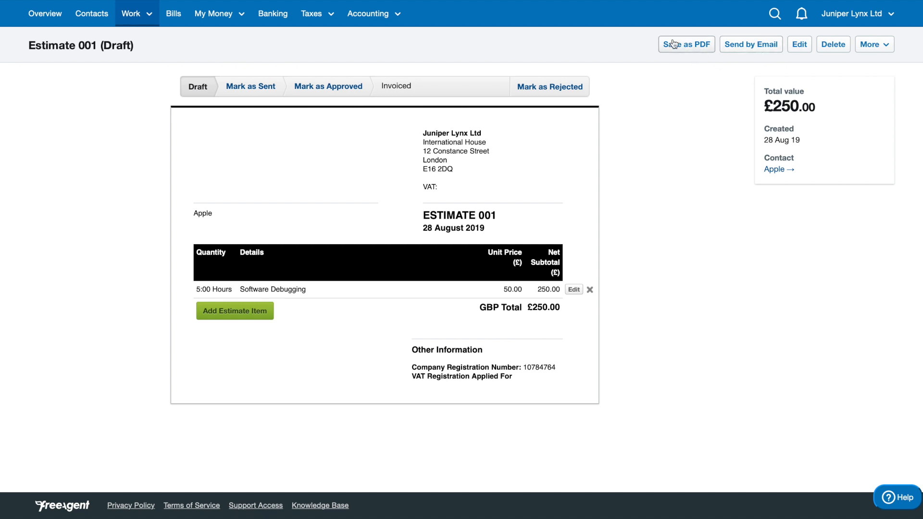
mouse_move(216, 88)
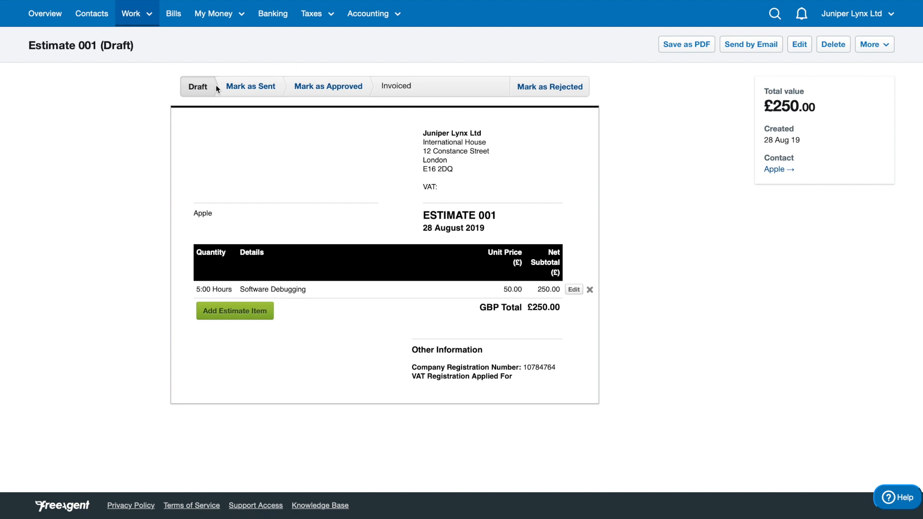
mouse_move(320, 77)
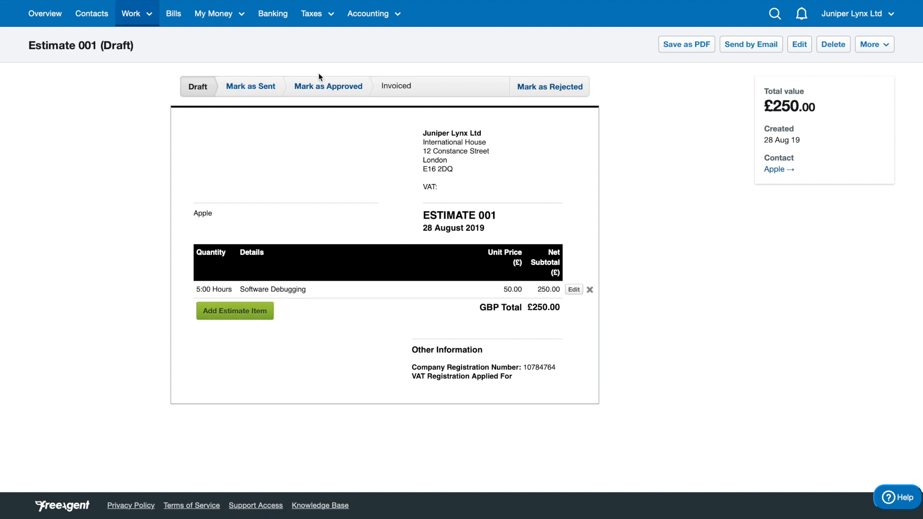
mouse_move(334, 95)
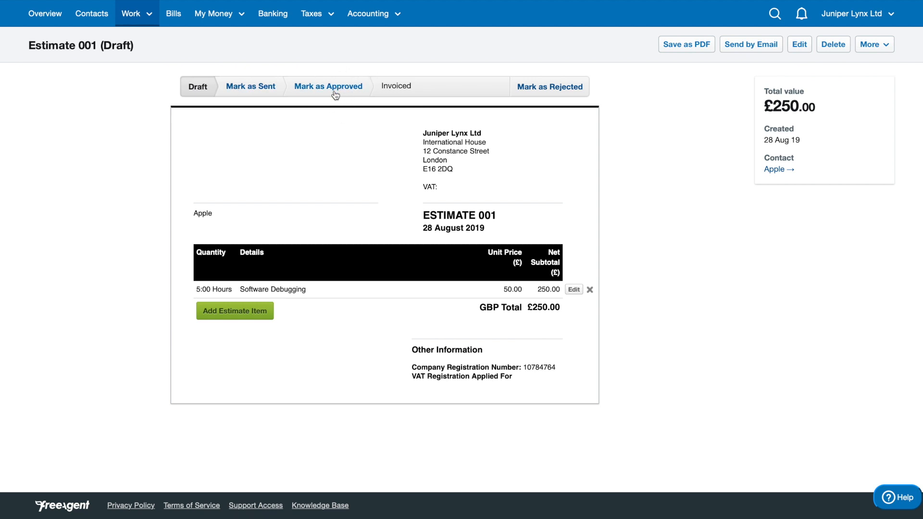
mouse_move(326, 89)
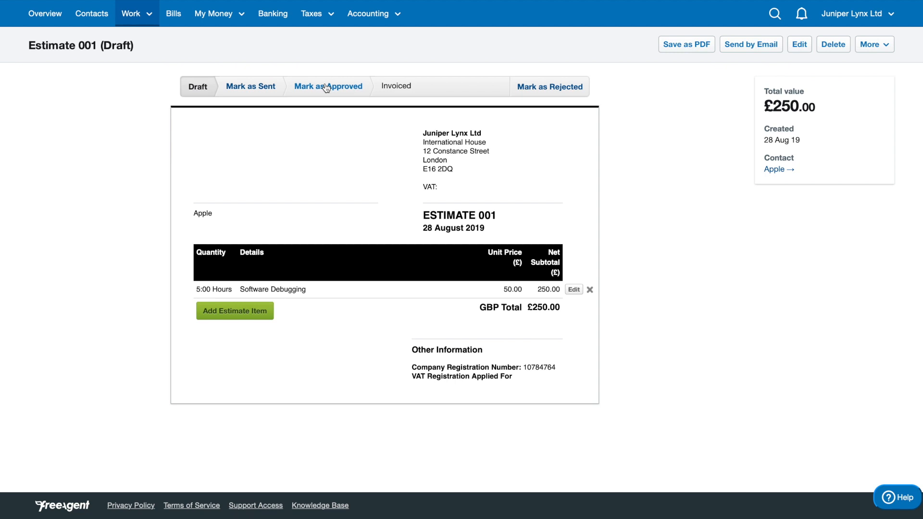
Step: Mark Estimate 001 for Apple as approved
left_click(327, 86)
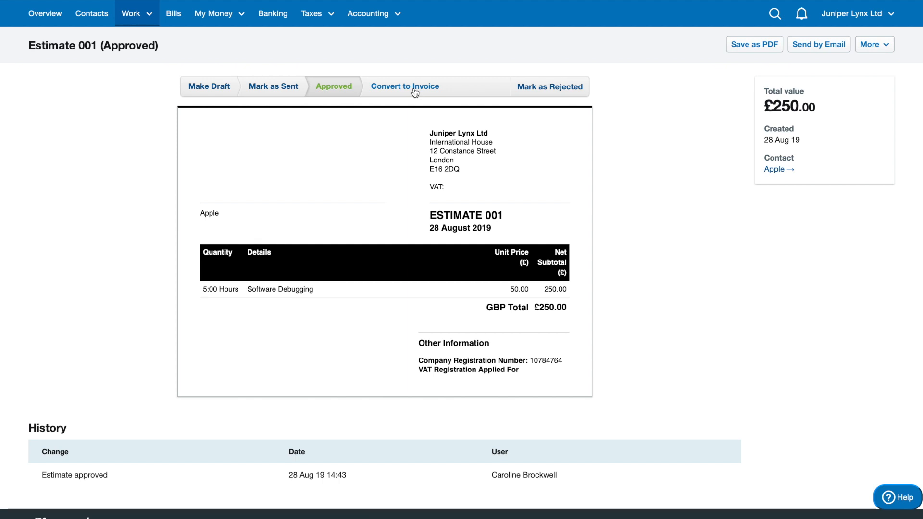
Step: Convert Estimate 001 to draft Invoice 002 for Apple and review its £250 total
left_click(405, 86)
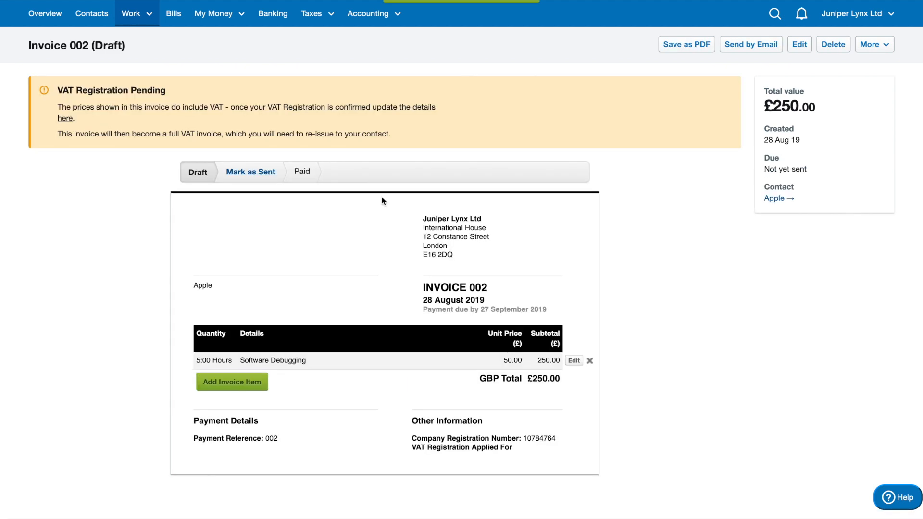
scroll("down", 3)
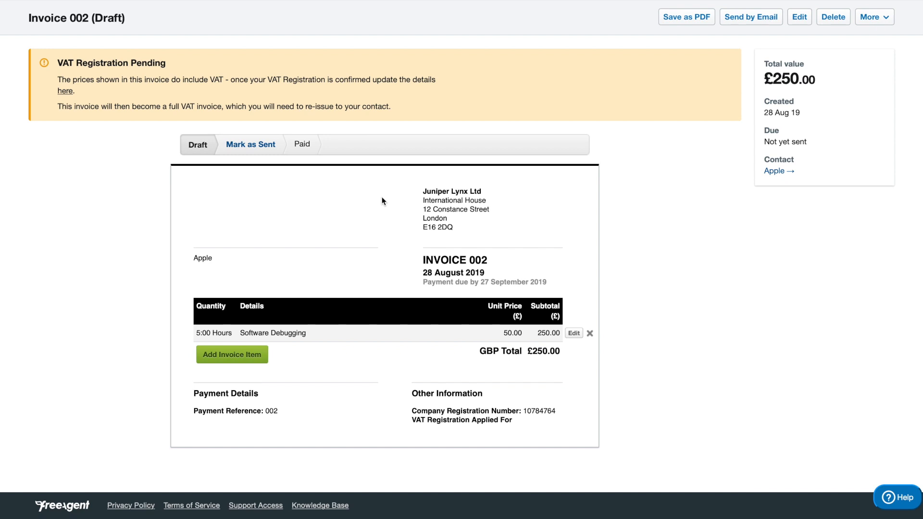
mouse_move(372, 269)
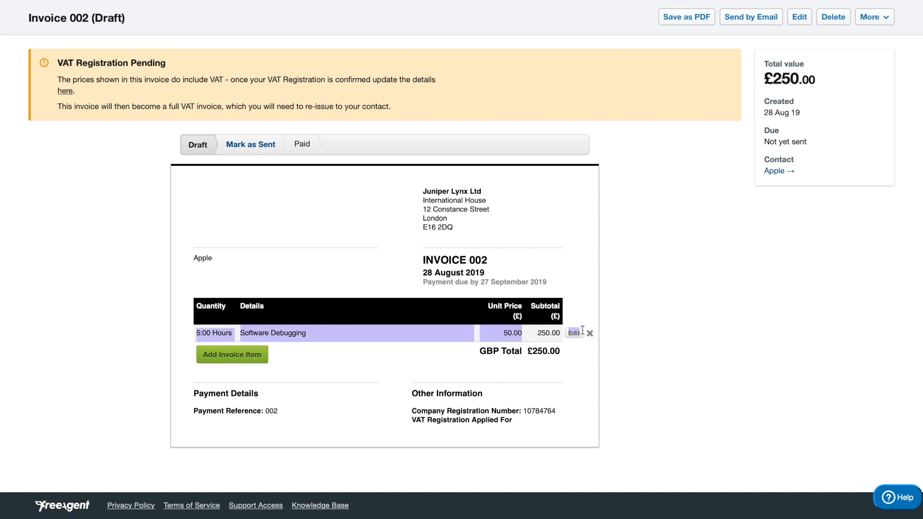
mouse_move(576, 375)
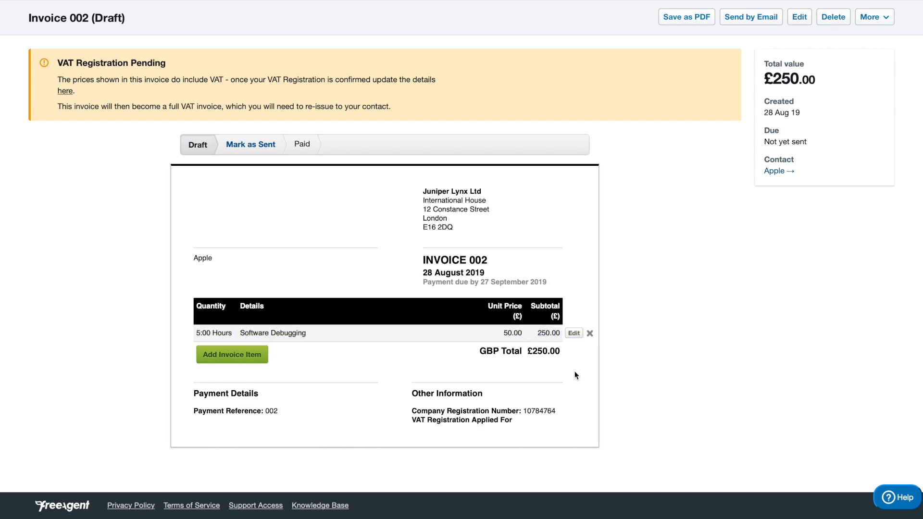
mouse_move(432, 309)
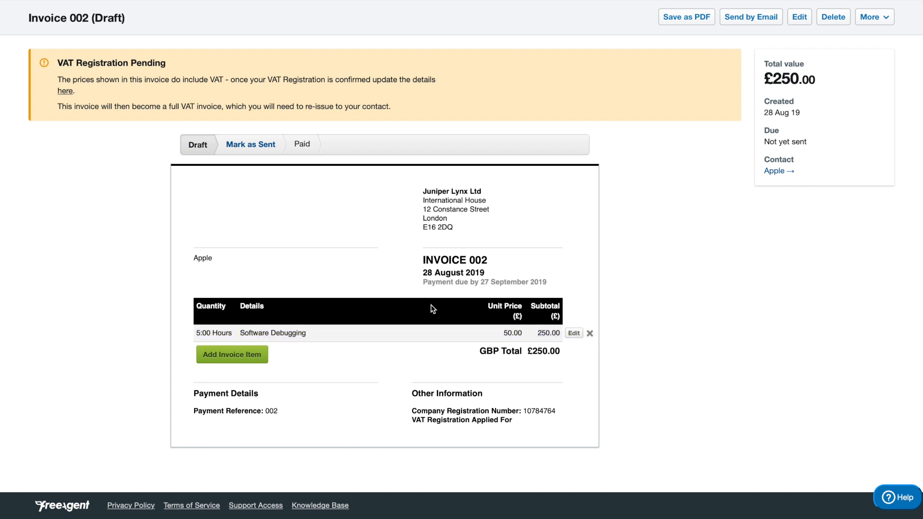
scroll("up", 3)
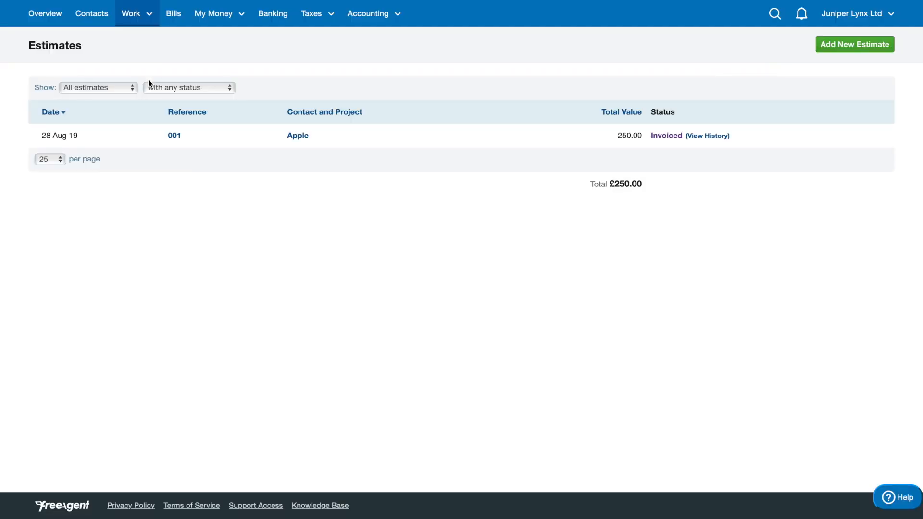
mouse_move(734, 145)
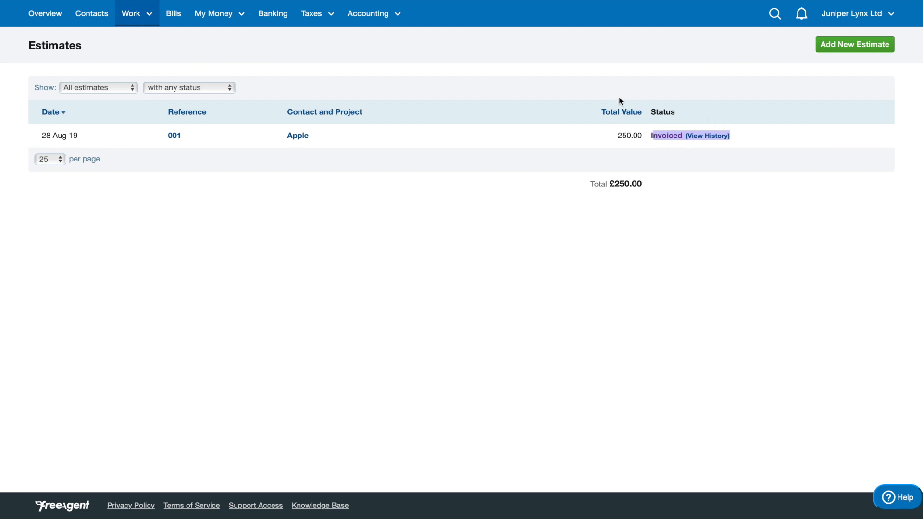
mouse_move(626, 163)
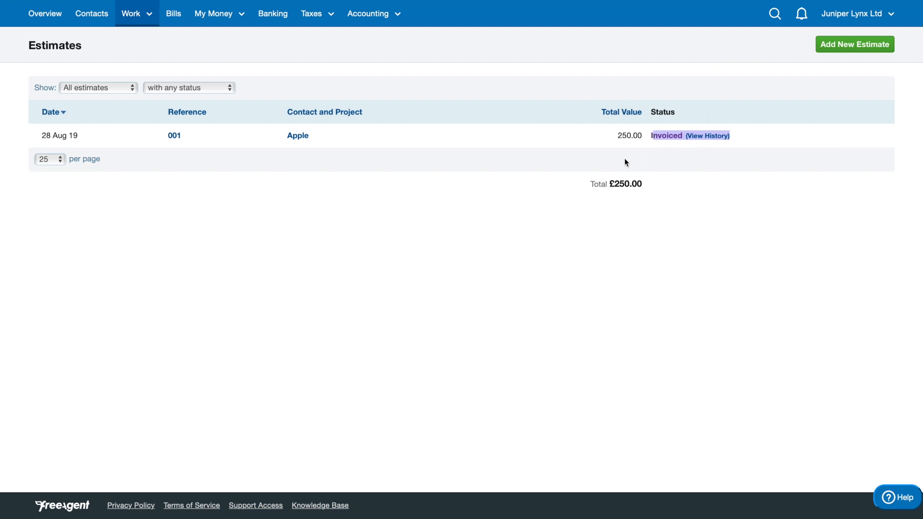